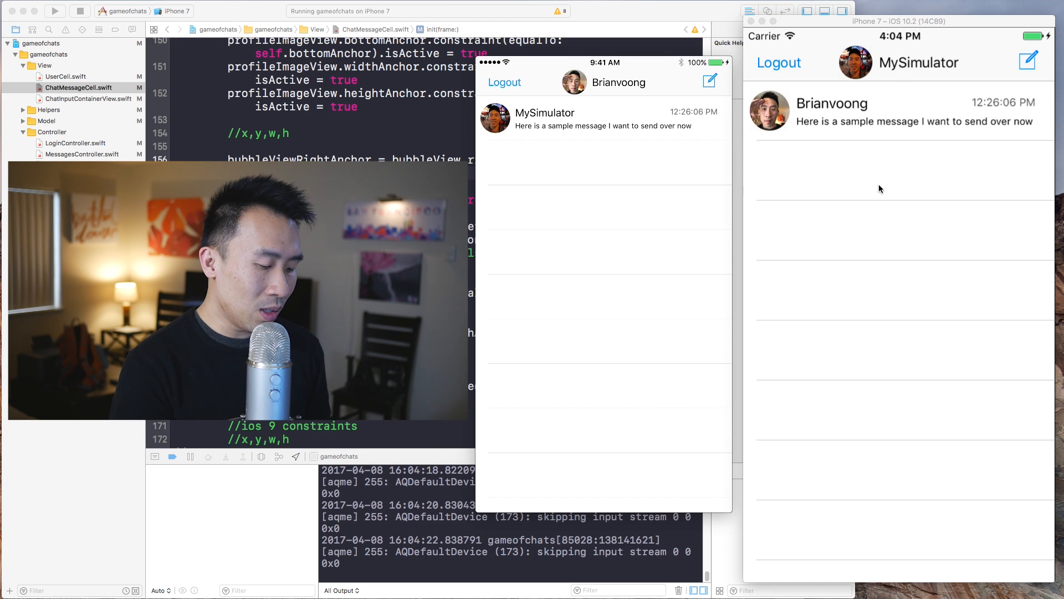
Send "Here we go with this bideo" from the first simulator and view the conversation on the second.
left_click(603, 118)
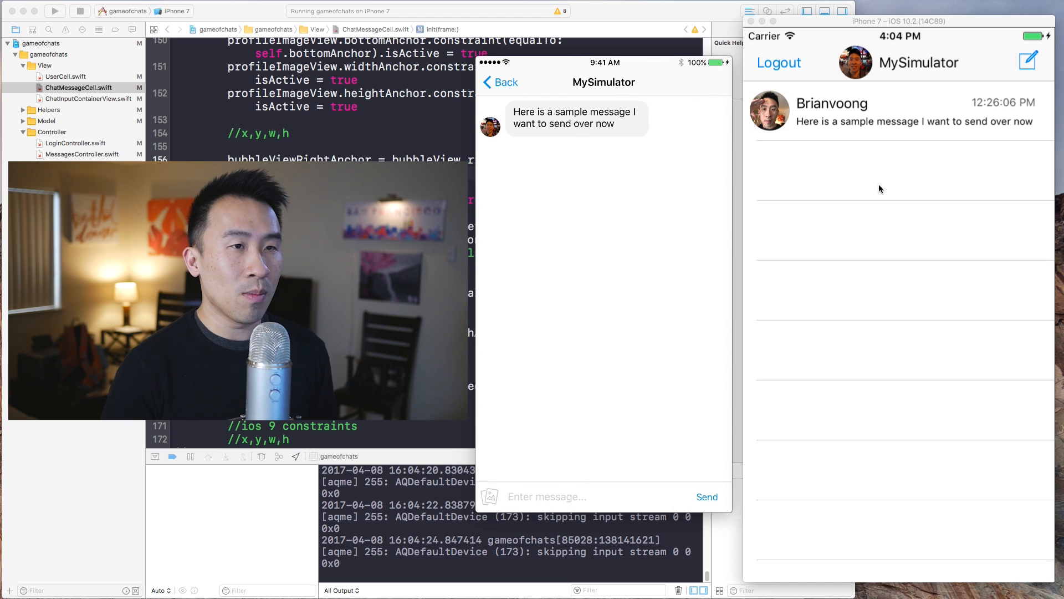
left_click(546, 497)
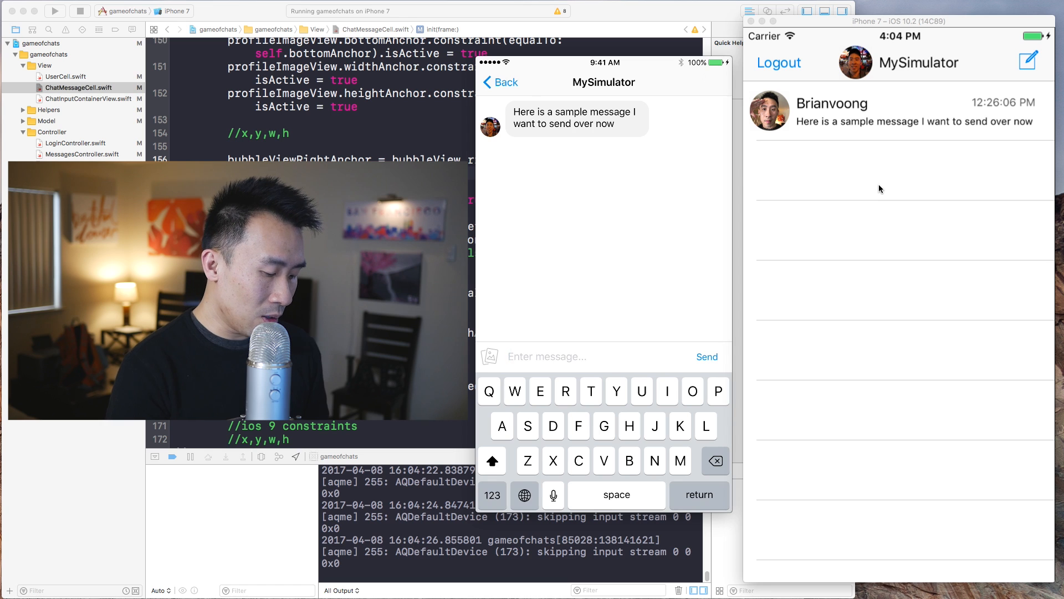
type("Here we go with this")
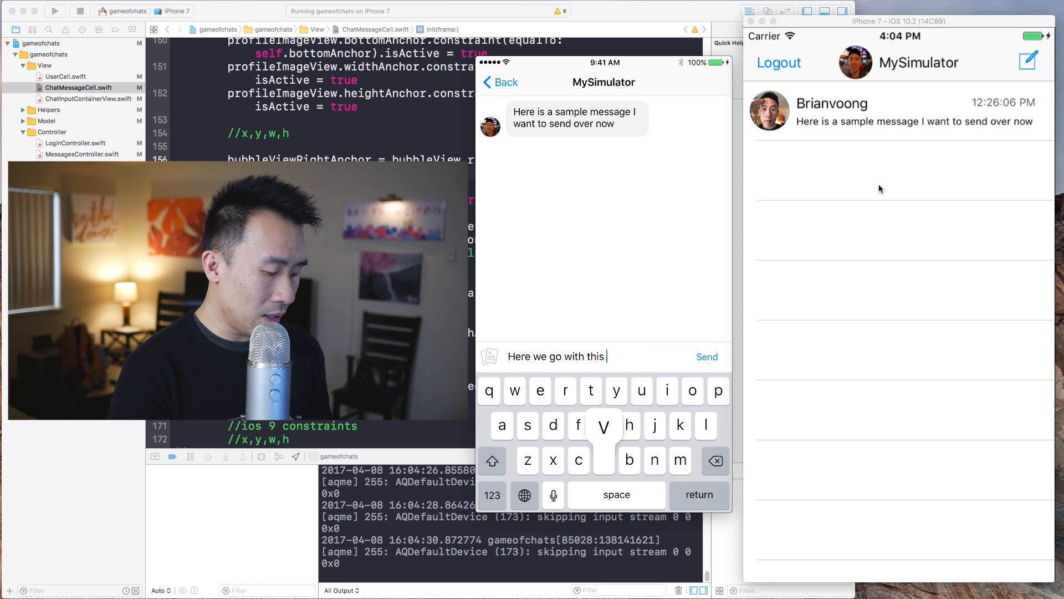
left_click(706, 356)
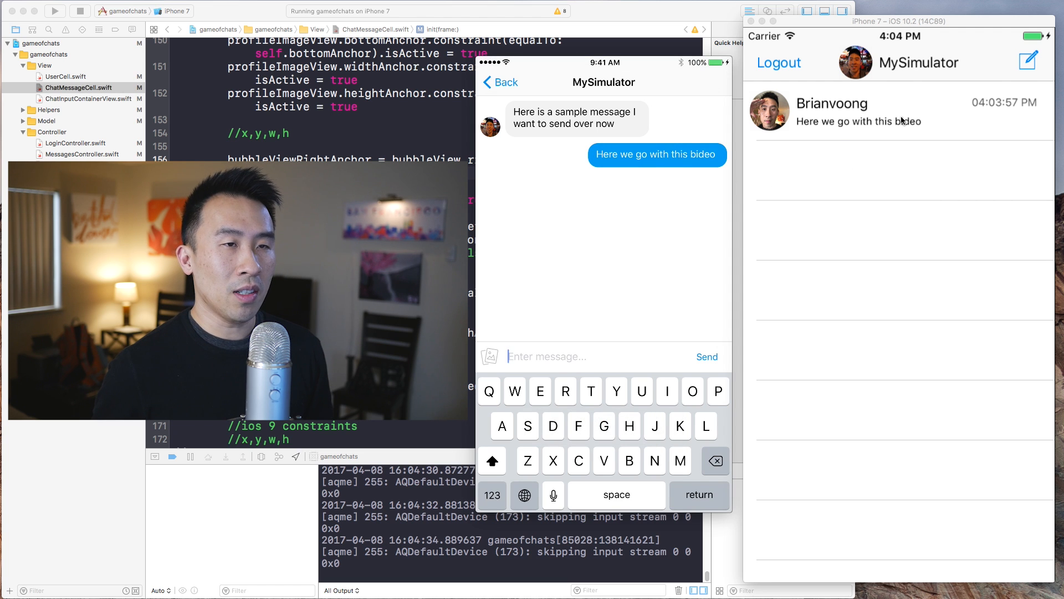
left_click(831, 111)
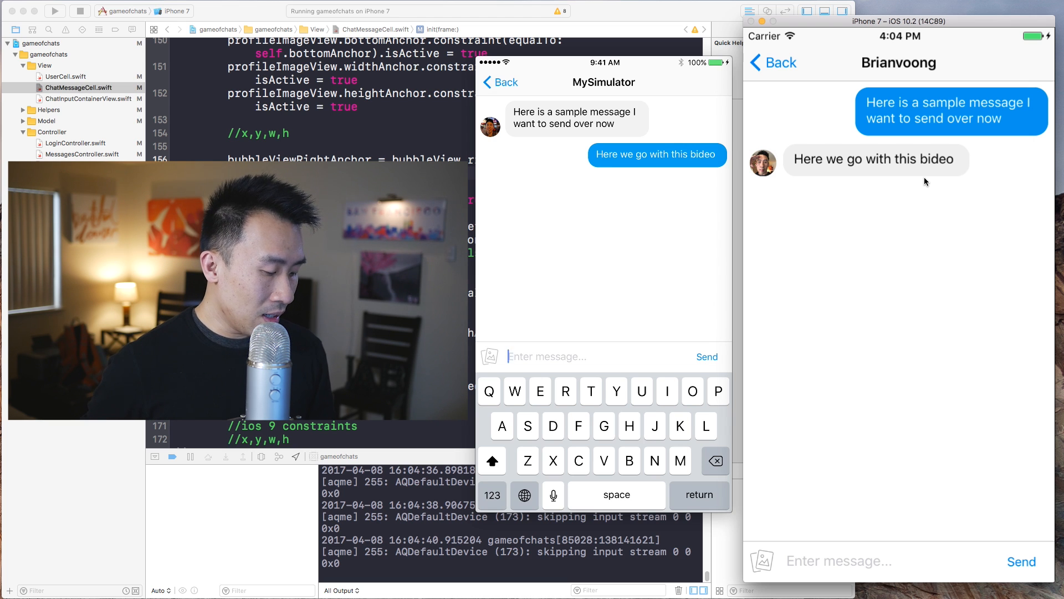
Attach the waving-man photo from the Photos library as an image message in the chat.
left_click(489, 356)
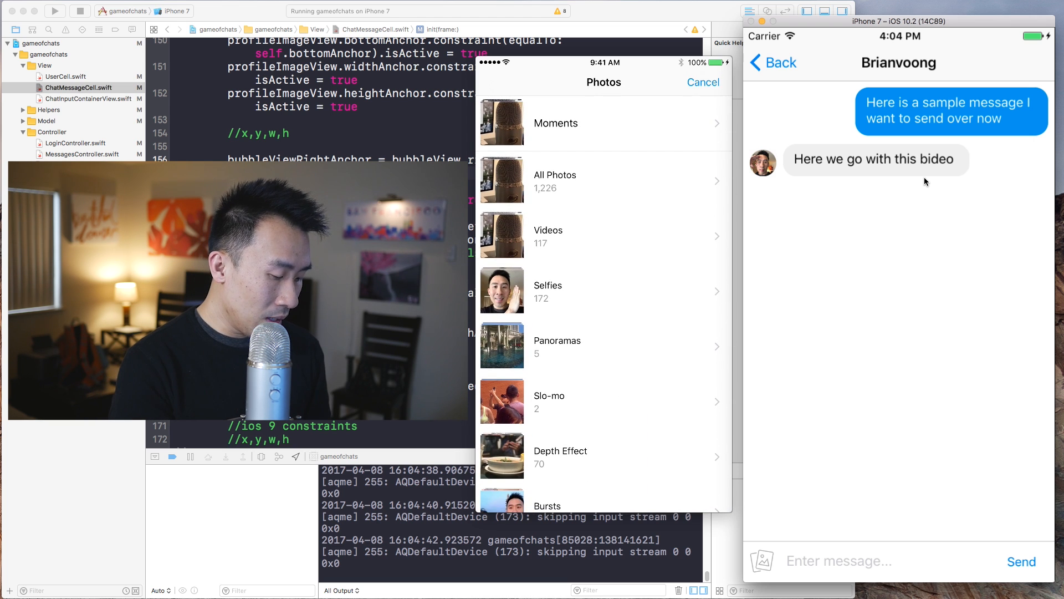
left_click(555, 123)
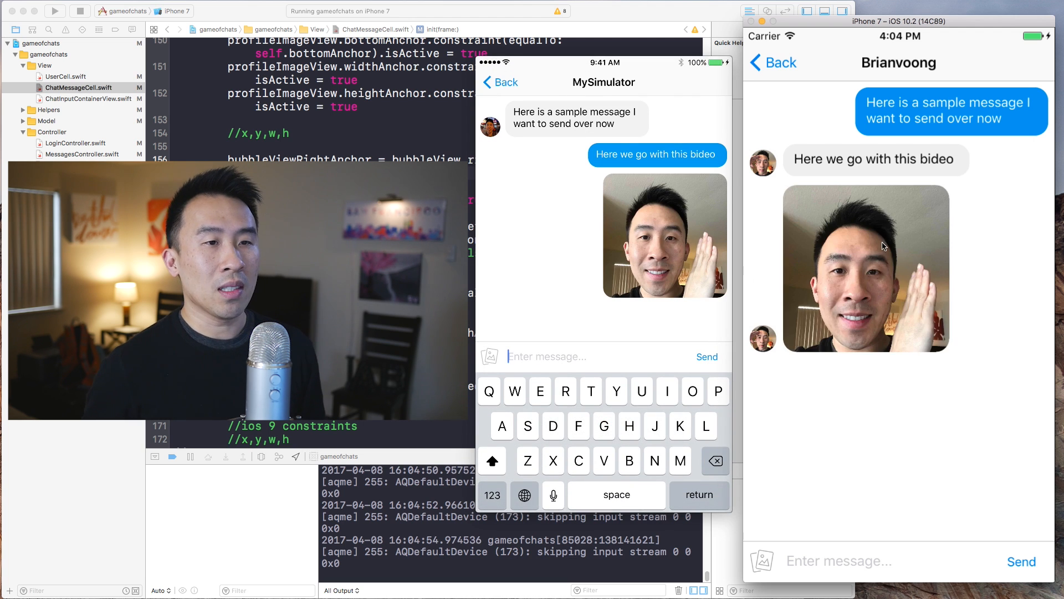
mouse_move(875, 277)
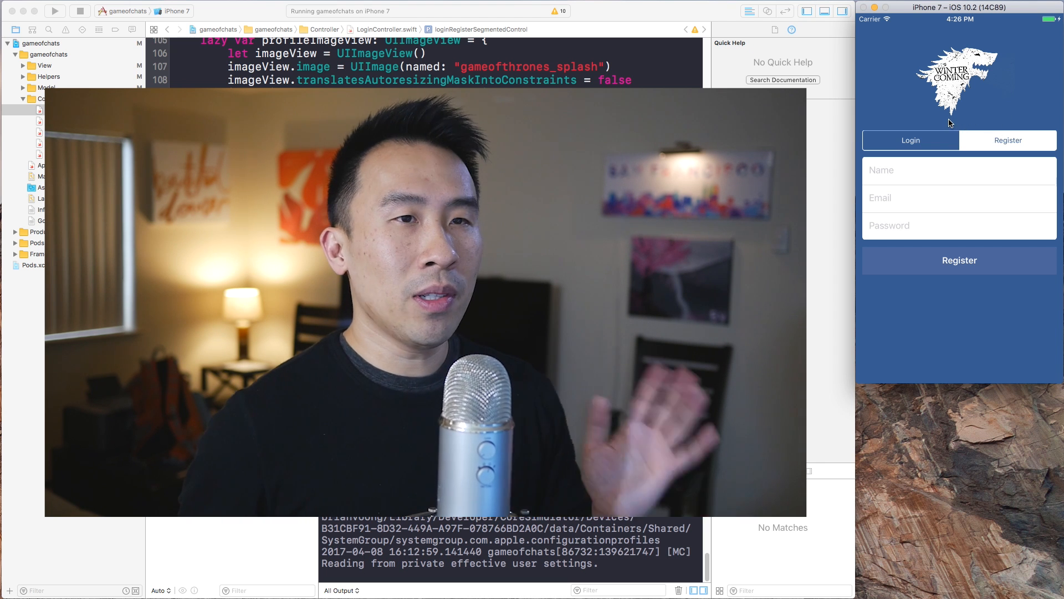
mouse_move(957, 102)
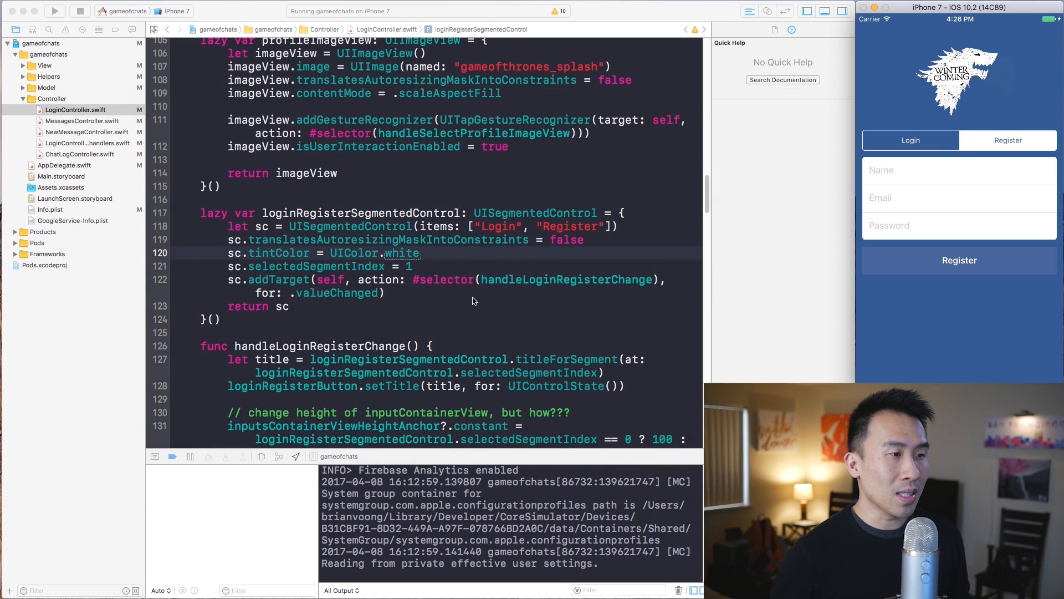
scroll("down", 3)
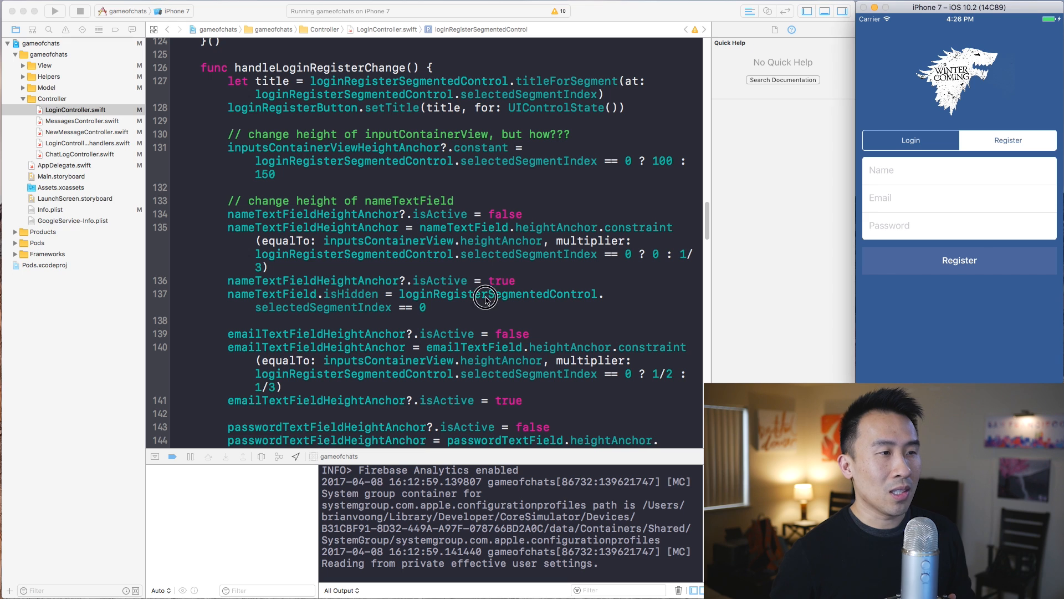
scroll("down", 3)
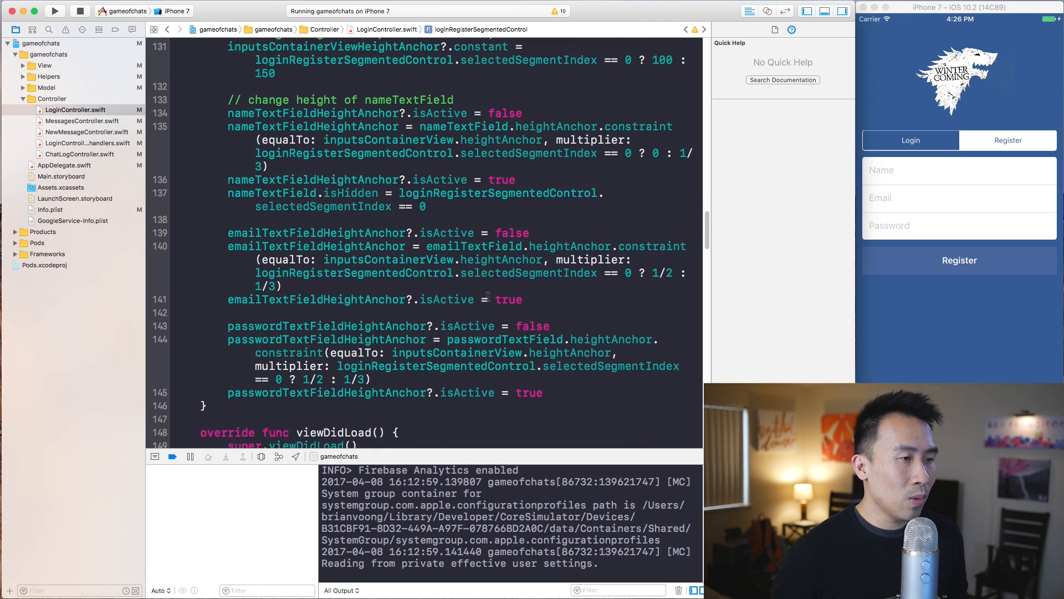
scroll("down", 3)
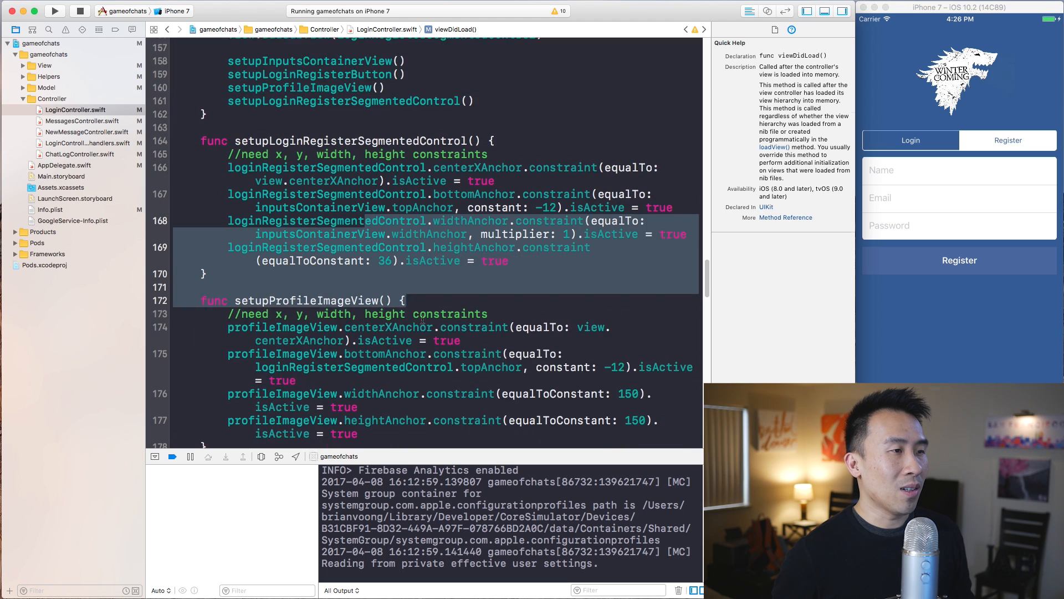
scroll("down", 3)
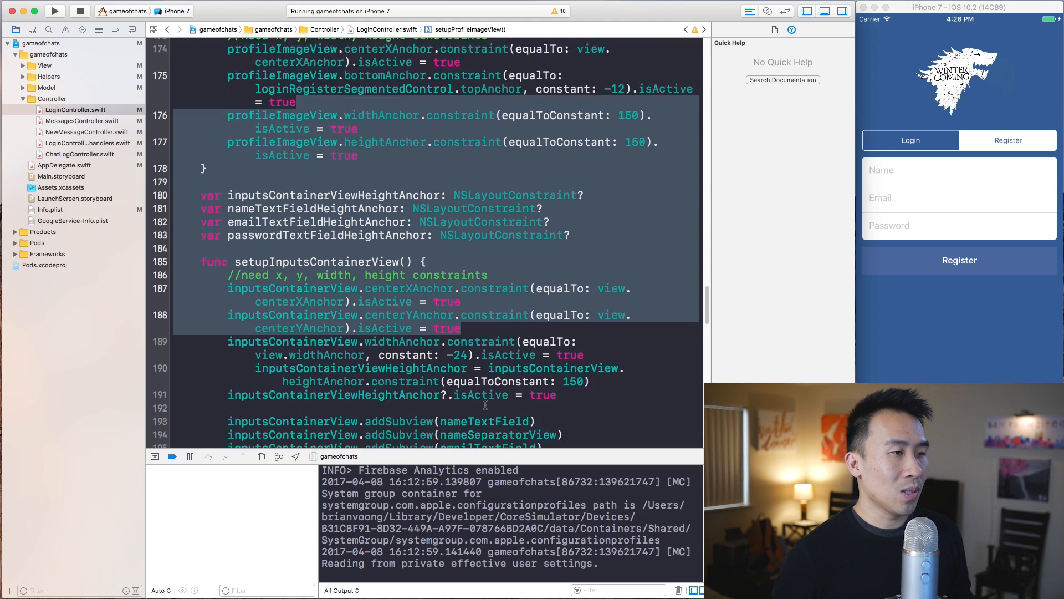
scroll("up", 3)
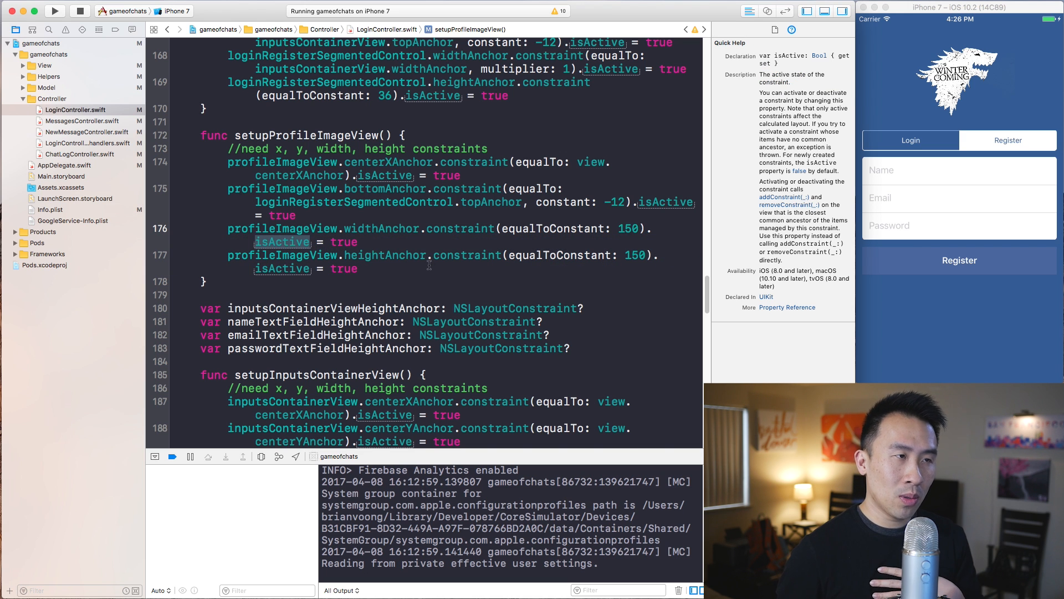
Scroll LoginController.swift to the profile image and login/register segmented control definitions.
scroll("up", 3)
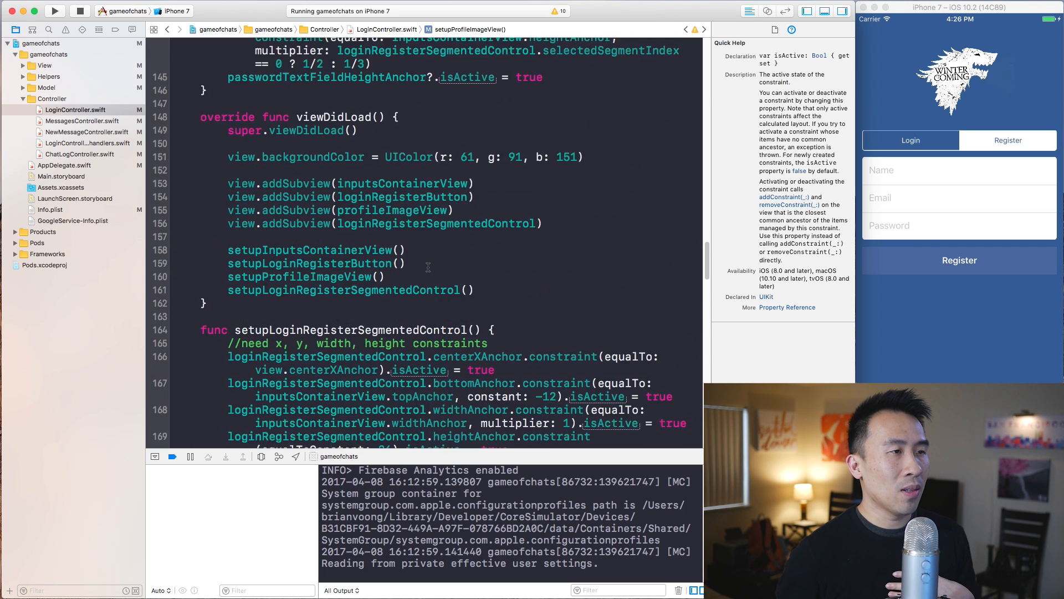
scroll("up", 3)
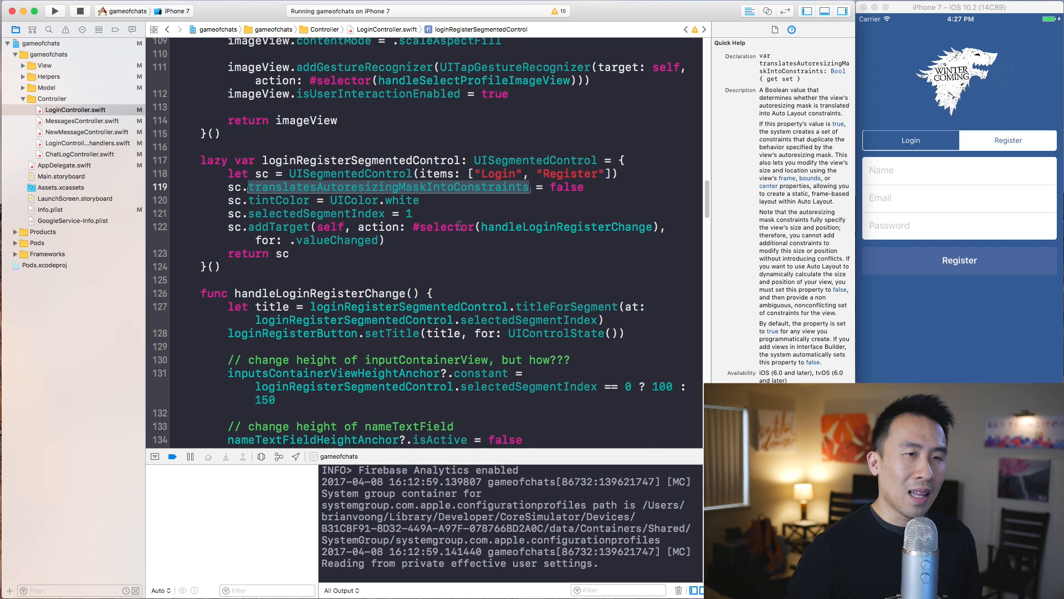
scroll("up", 3)
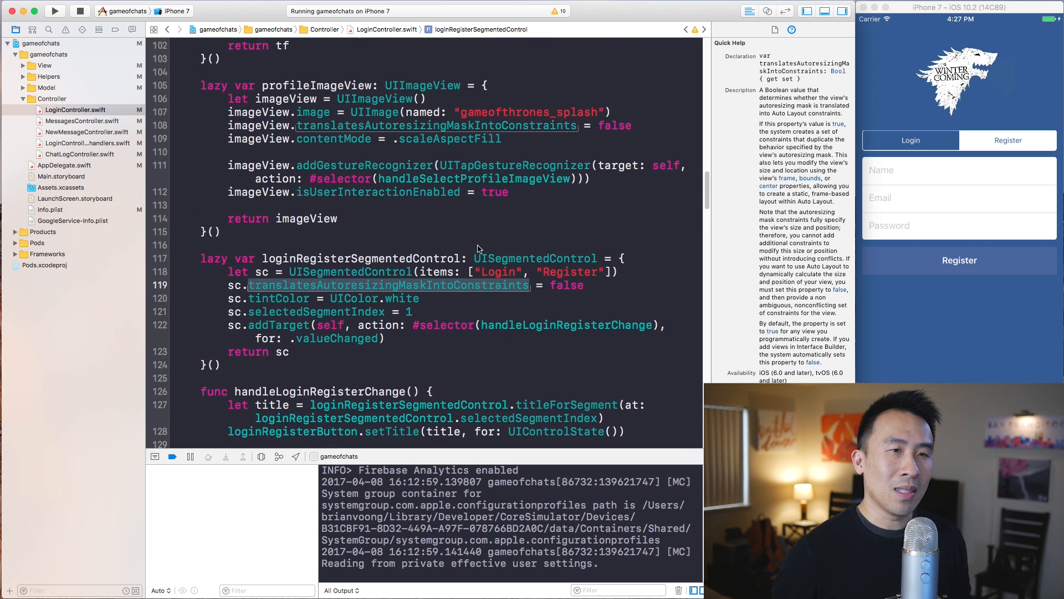
scroll("up", 3)
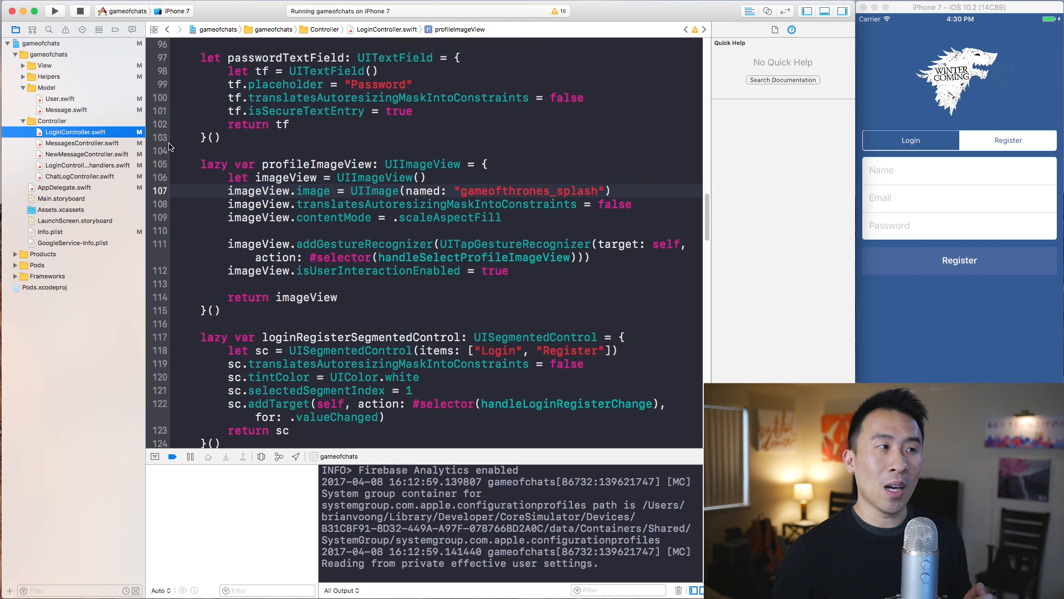
mouse_move(61, 101)
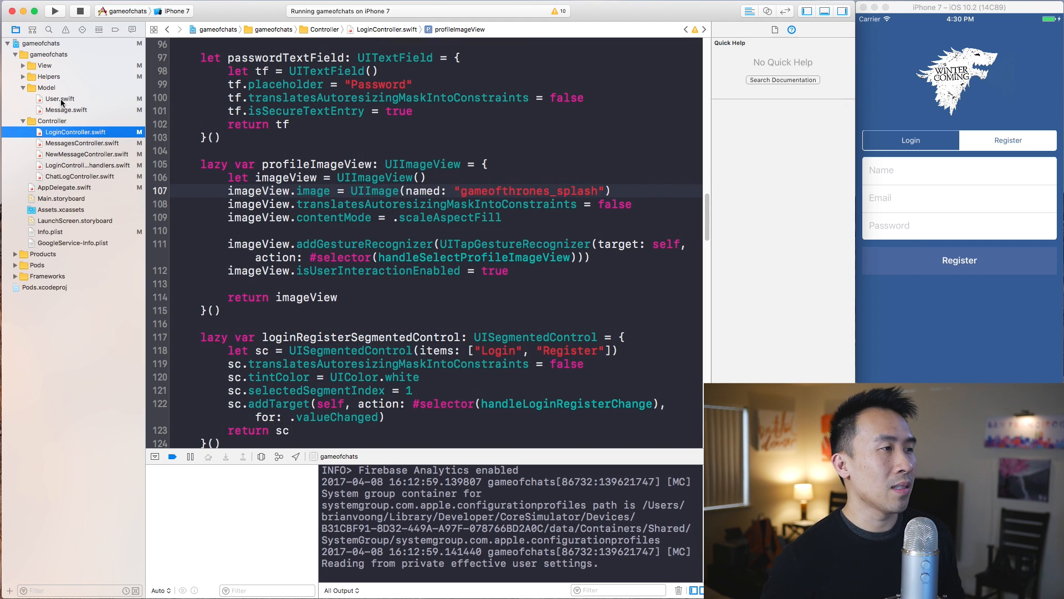
Review Message.swift's init(dictionary:) property assignments, then return to User.swift's matching initializer.
left_click(60, 99)
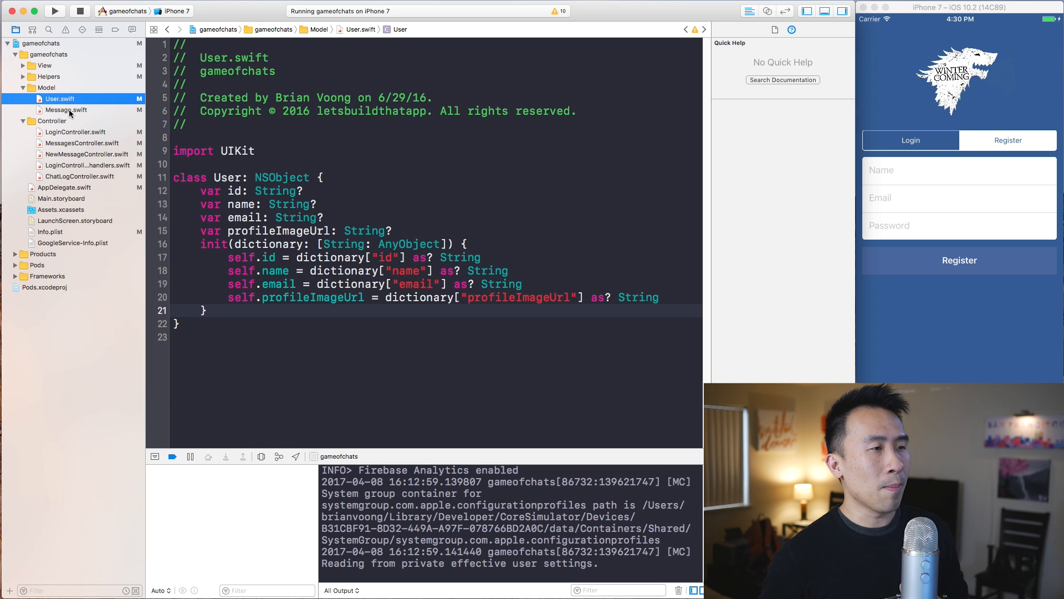
left_click(67, 110)
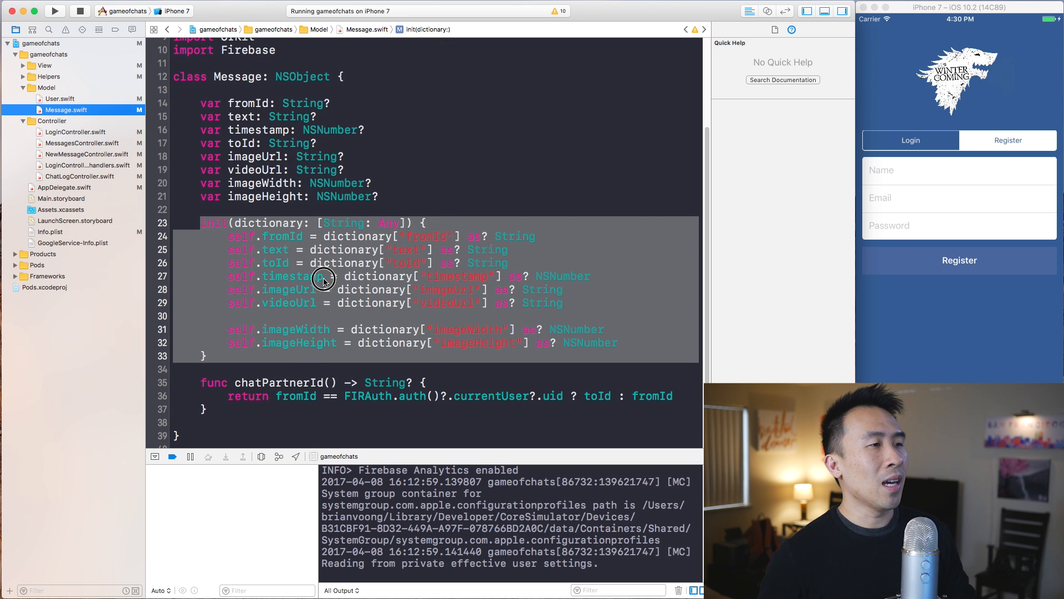
left_click(323, 276)
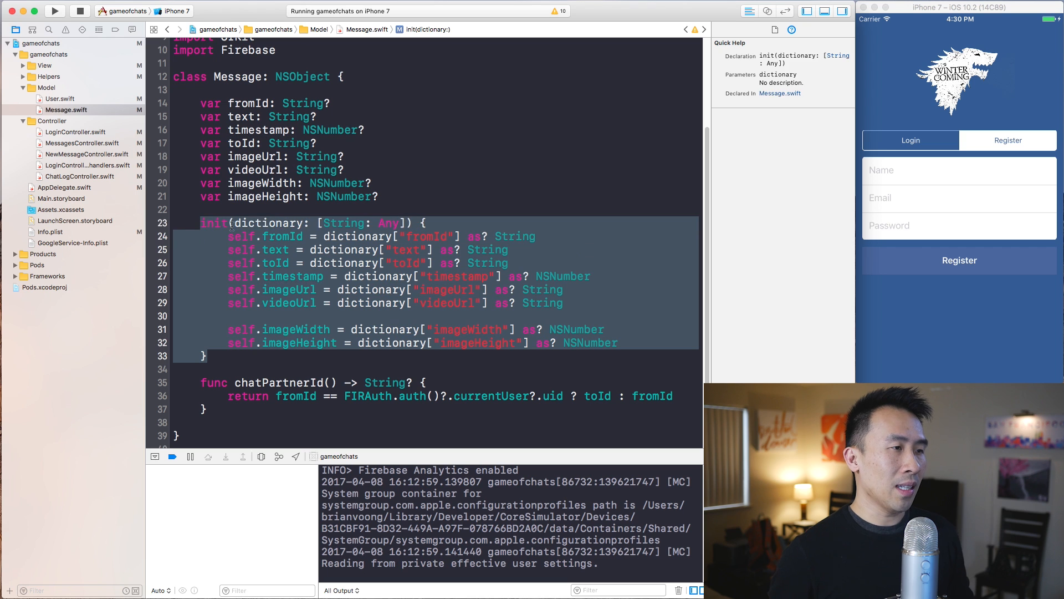
left_click(344, 223)
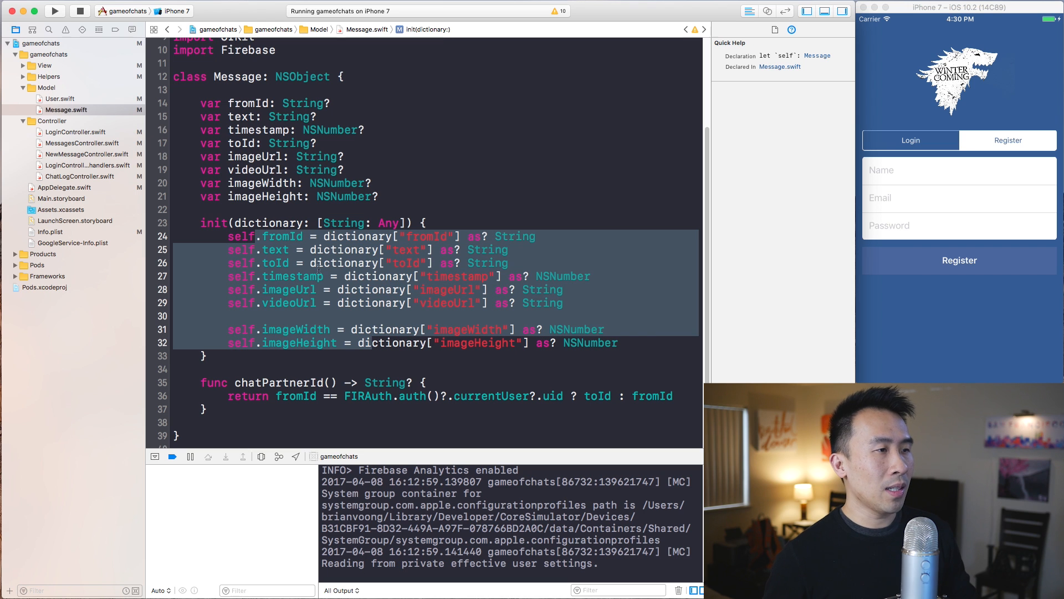
left_click(60, 98)
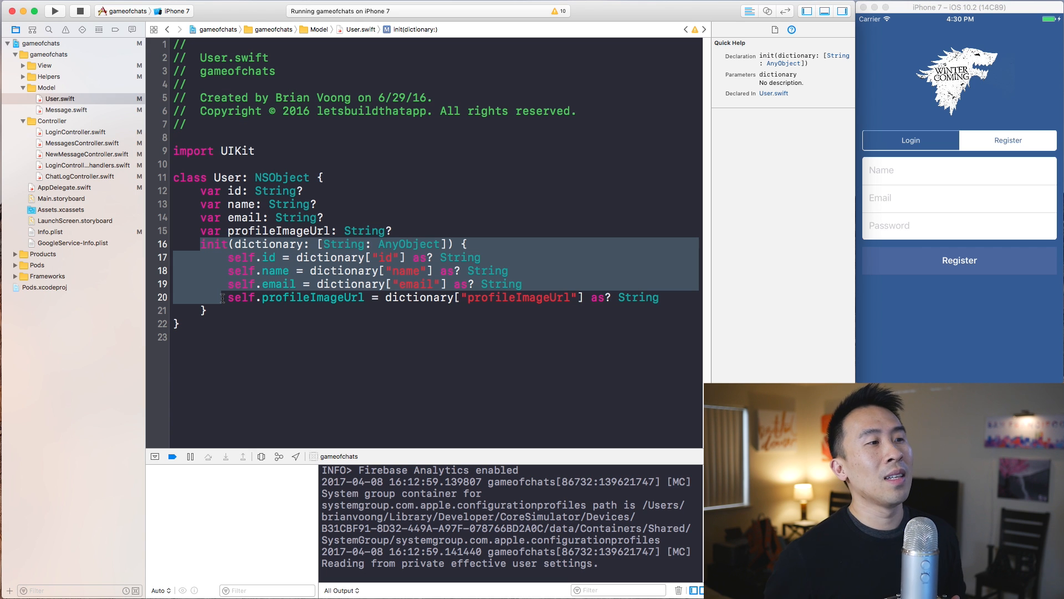
left_click(198, 256)
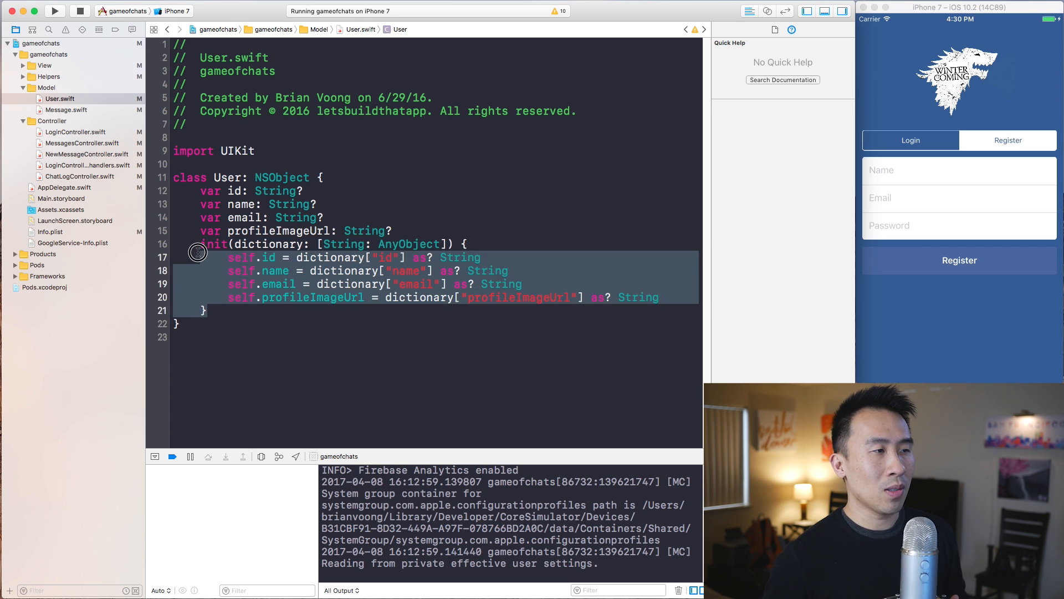
left_click(213, 244)
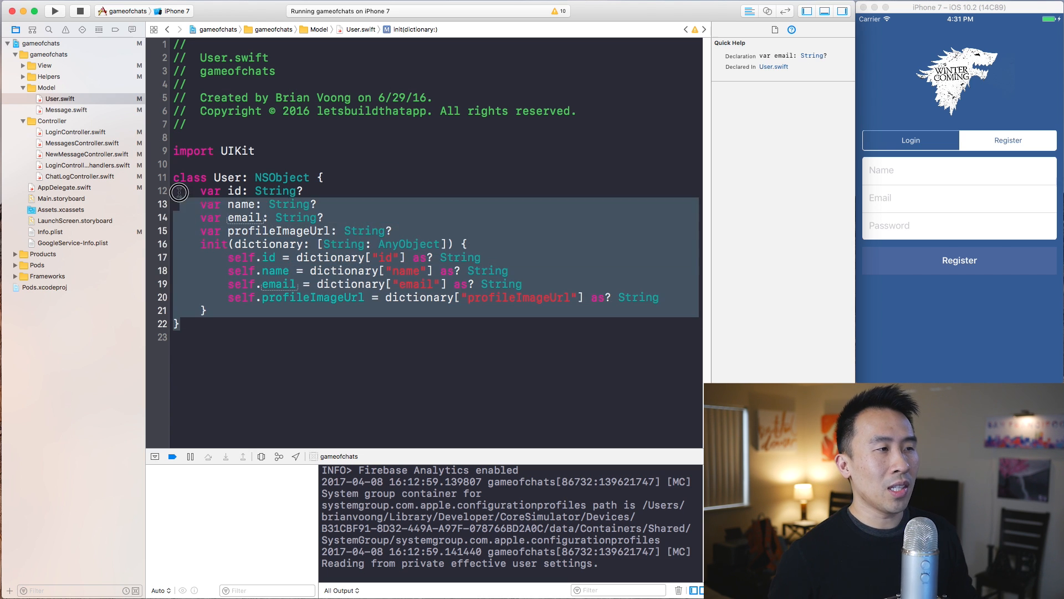
left_click(179, 191)
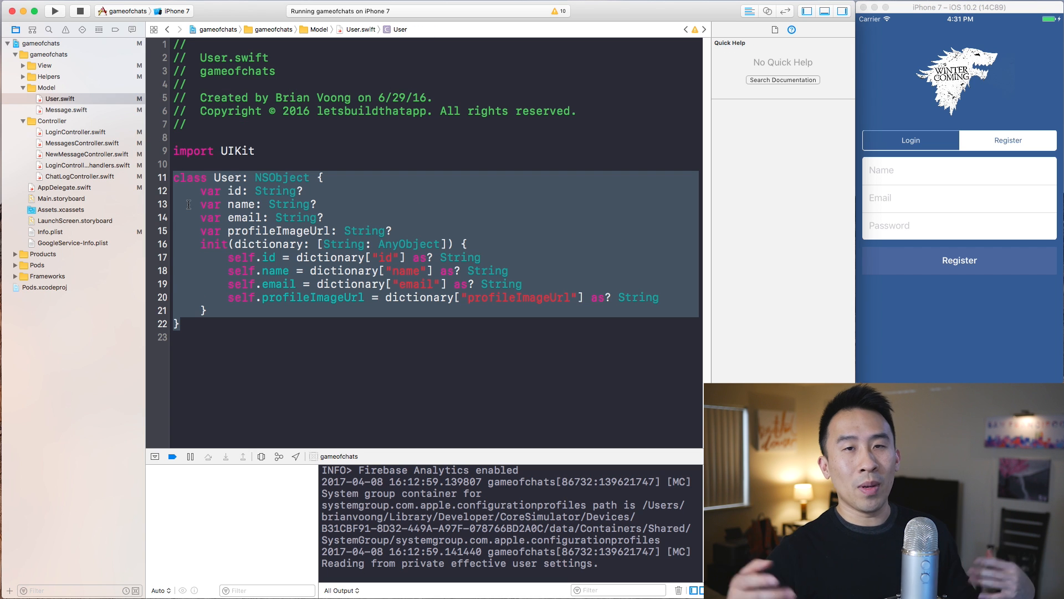